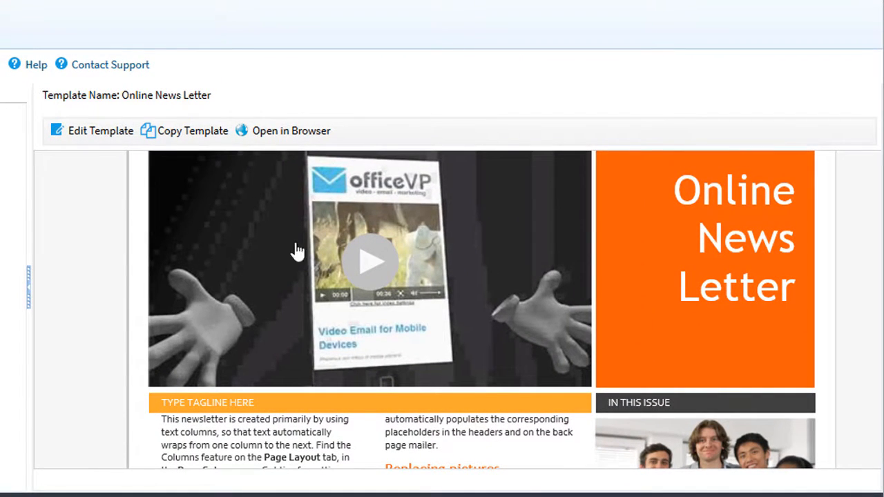
Review the Online News Letter template preview and launch it in a browser window.
scroll(down, 3)
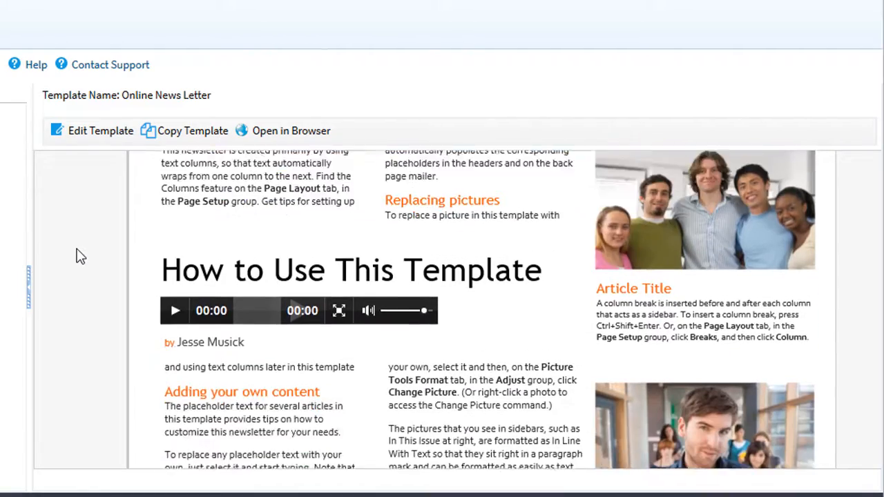
scroll(down, 3)
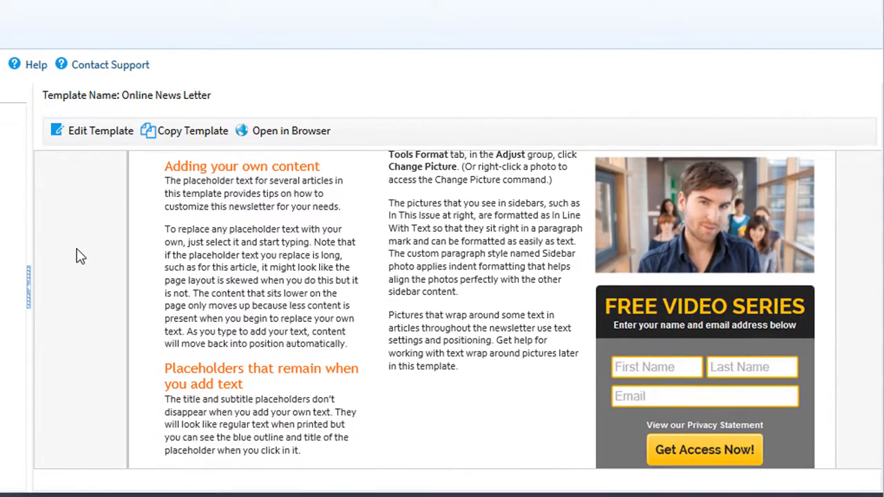
click(290, 130)
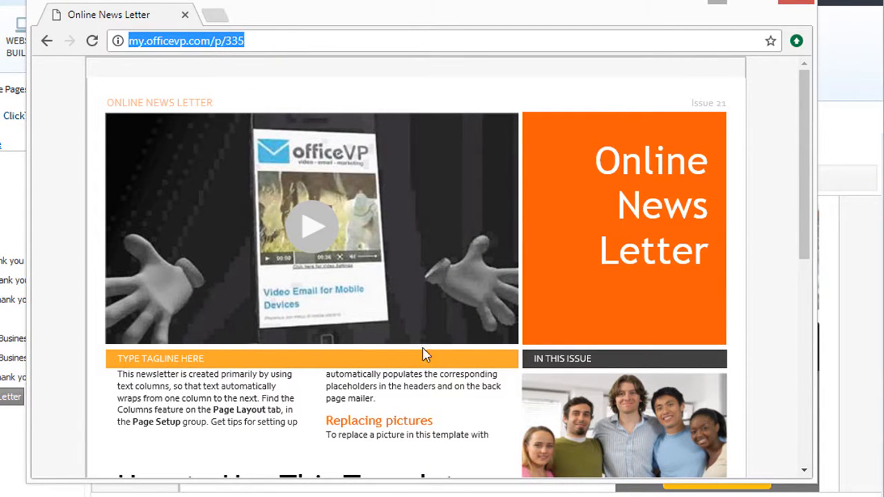
mouse_move(310, 238)
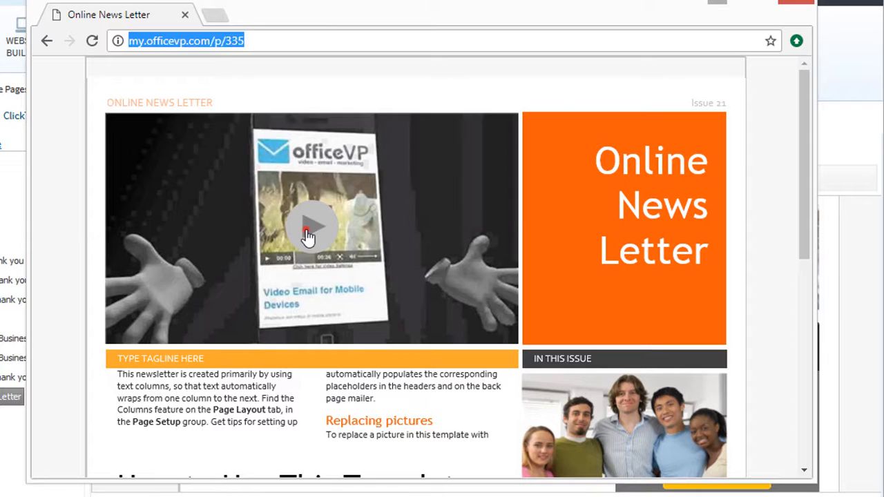
Play the intro video, review the page down to the sign-up form, and select the my.officevp.com/p/335 address.
click(310, 227)
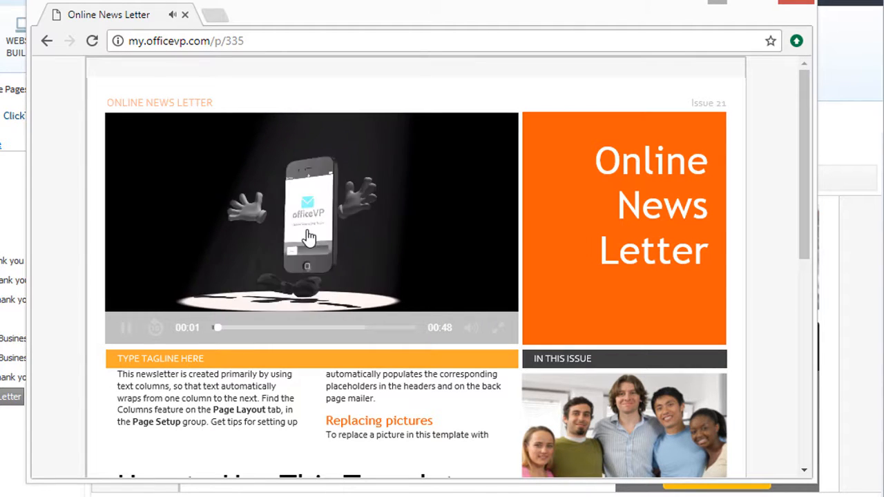
scroll(down, 3)
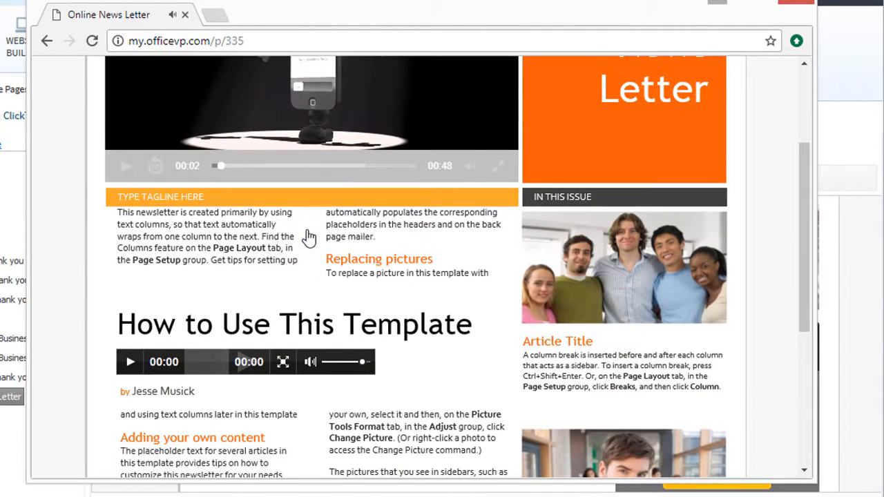
scroll(down, 3)
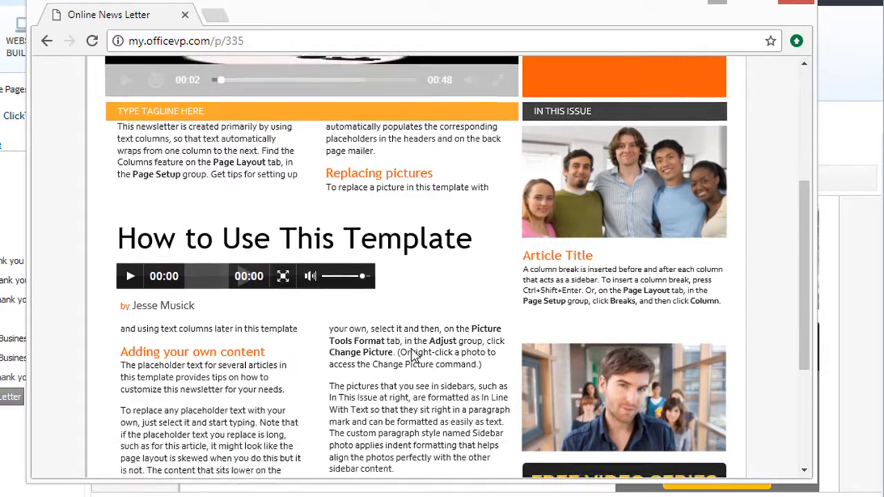
scroll(down, 3)
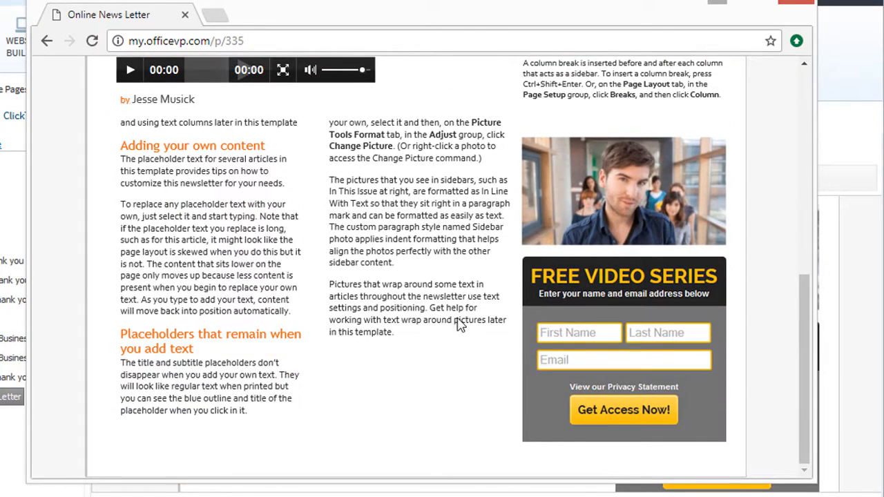
scroll(up, 3)
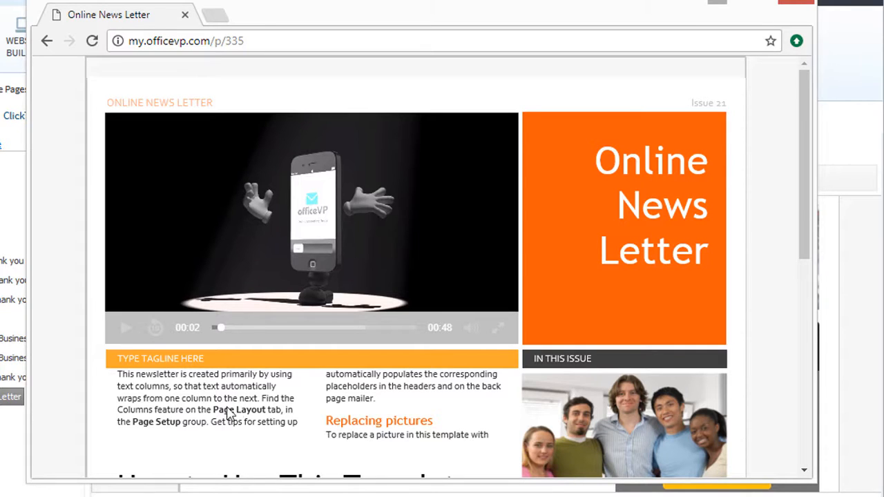
mouse_move(160, 402)
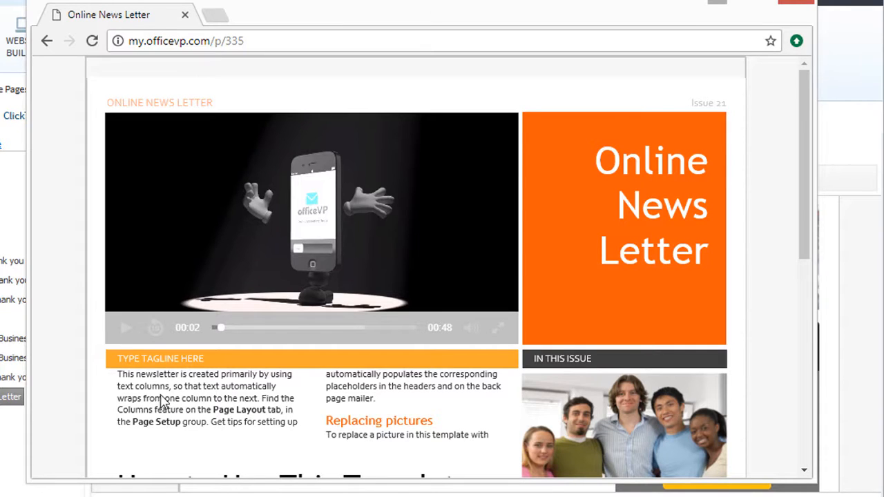
mouse_move(248, 393)
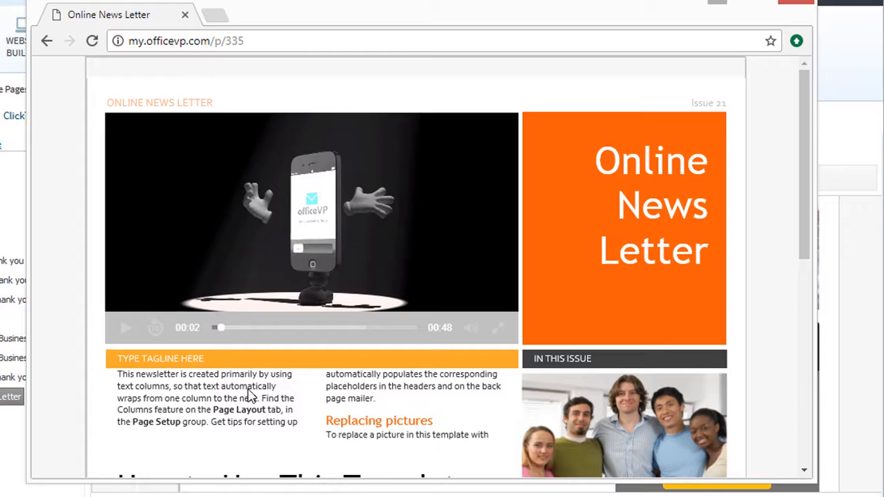
click(207, 40)
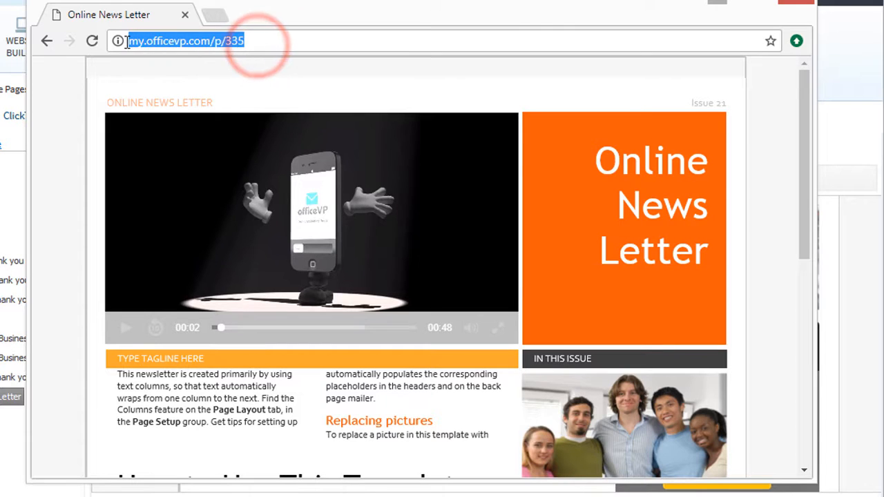
mouse_move(117, 40)
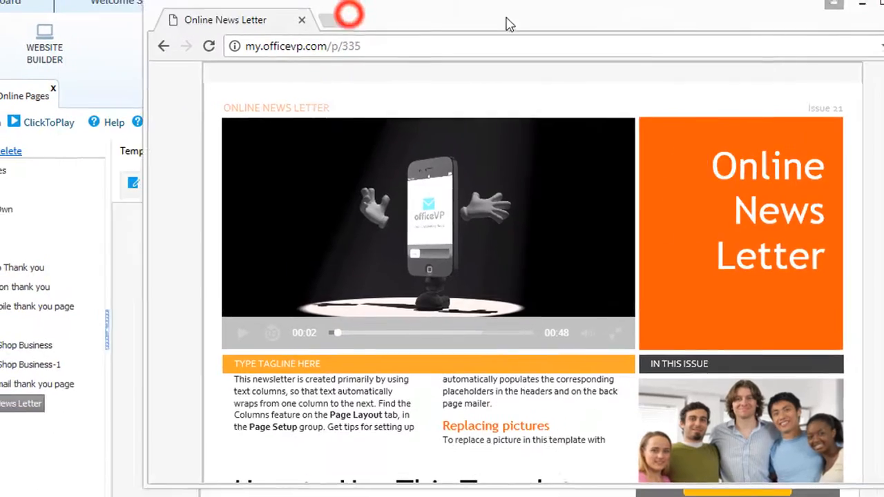
Return to the OfficeVP home dashboard and go to Email Manager's Manage Templates.
click(71, 30)
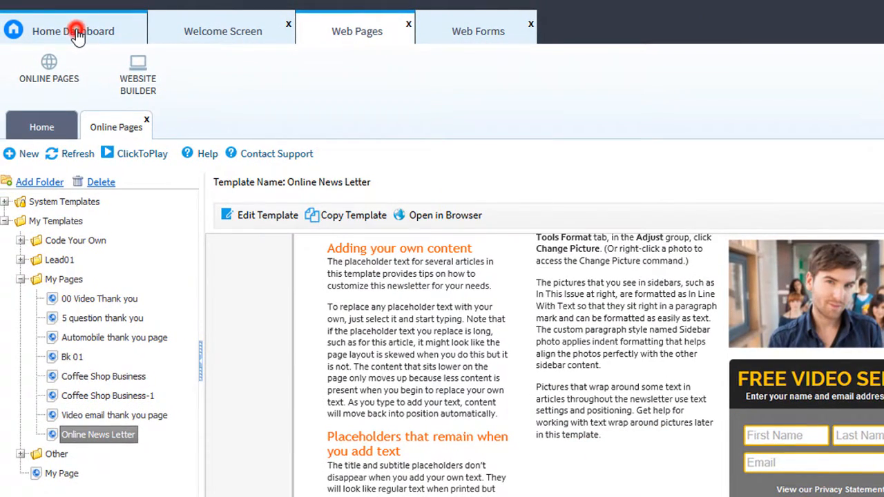
click(72, 30)
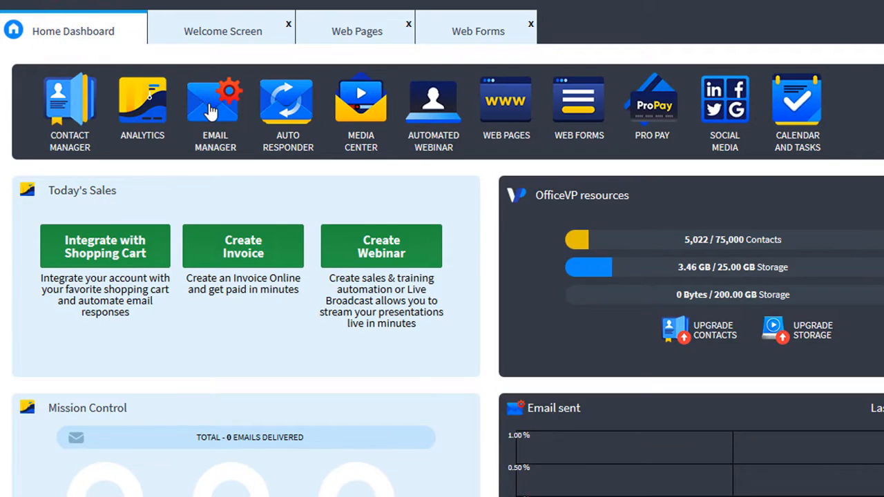
click(215, 104)
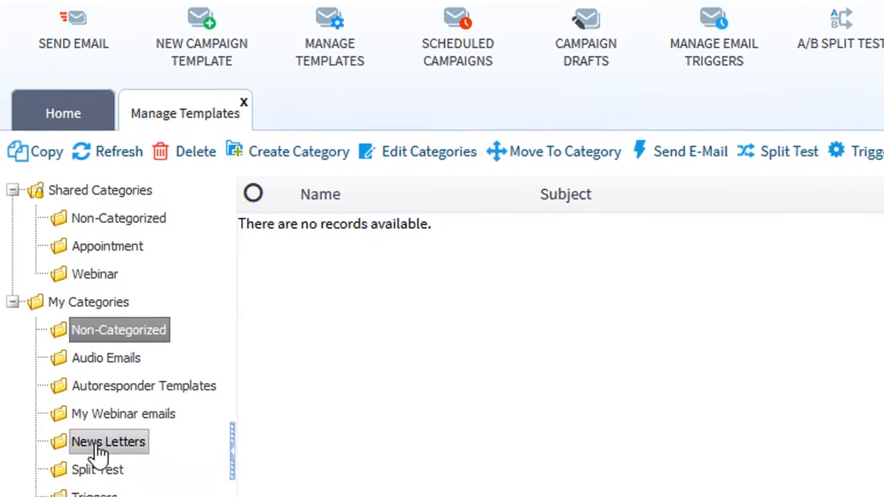
List the News Letters category templates and show actions for the Weekly Online page template.
scroll(down, 3)
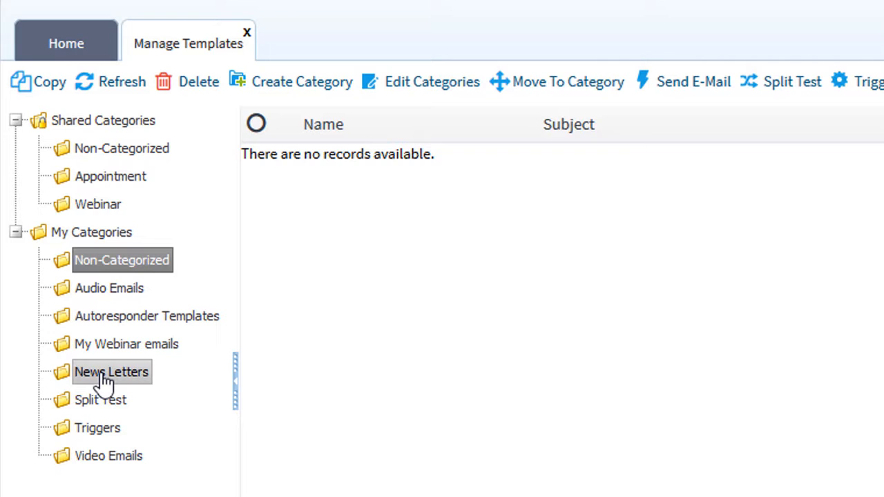
click(111, 372)
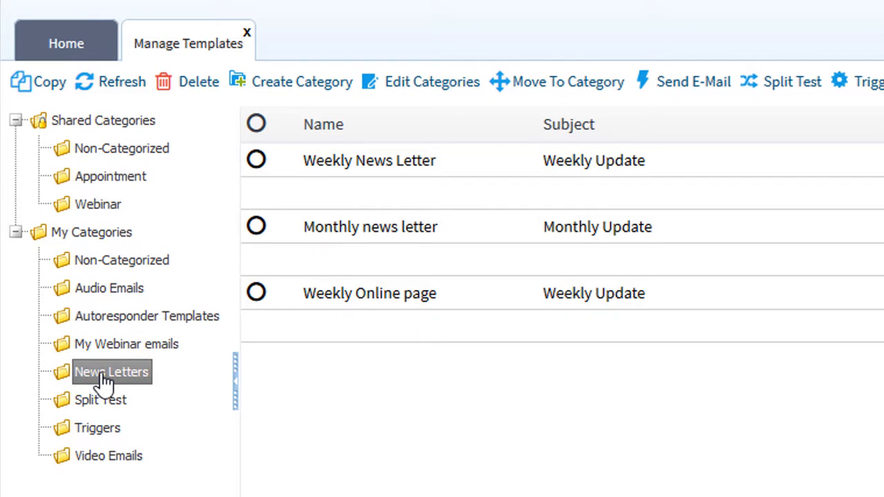
click(369, 293)
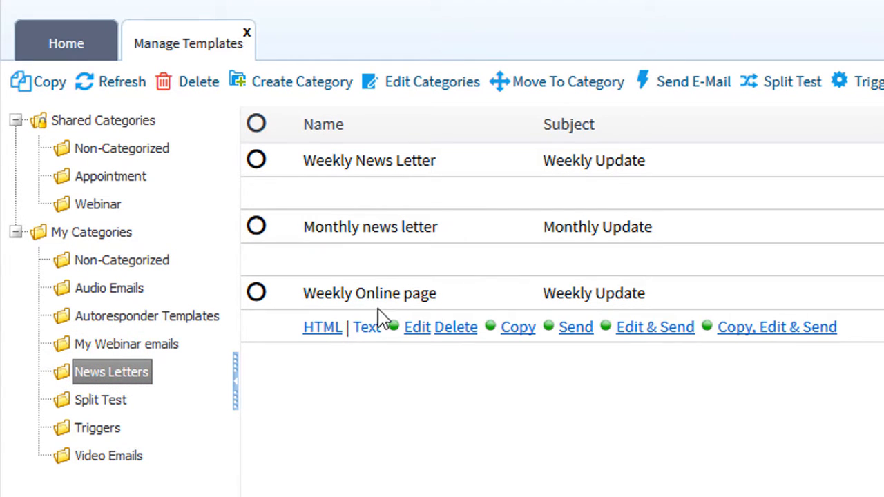
mouse_move(455, 345)
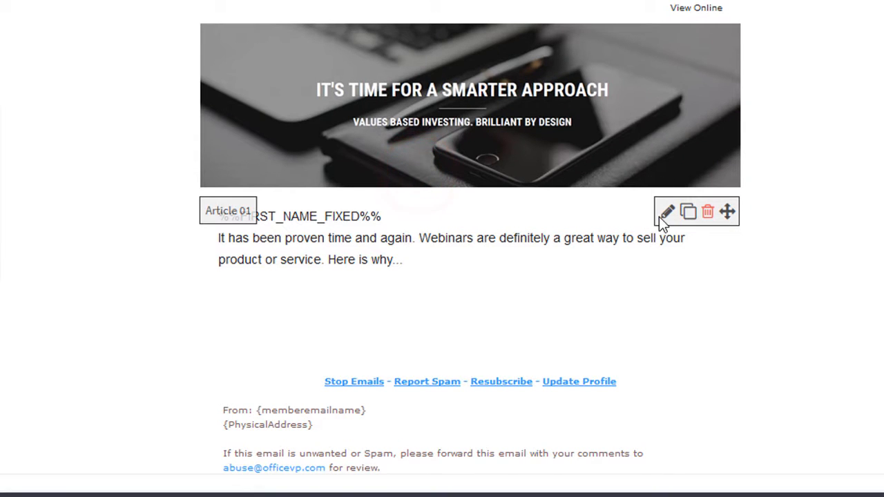
Put the Article 01 block of the Weekly Online page email into text-editing mode.
click(665, 211)
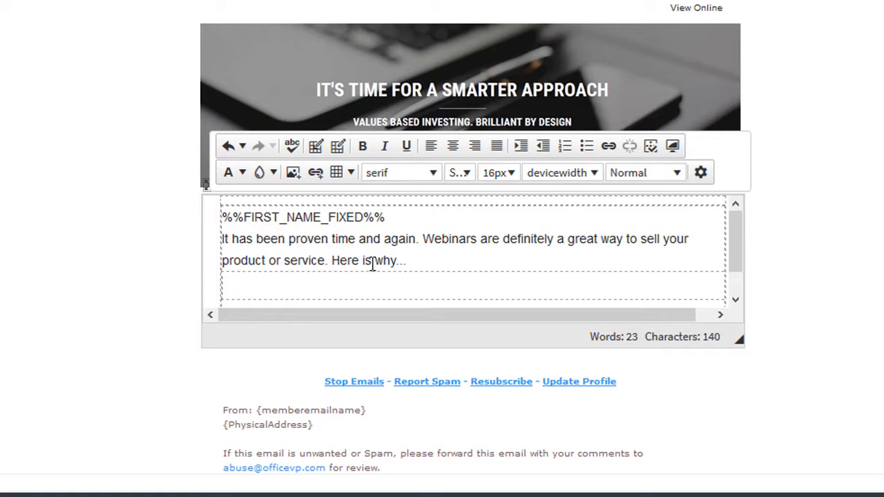
mouse_move(321, 249)
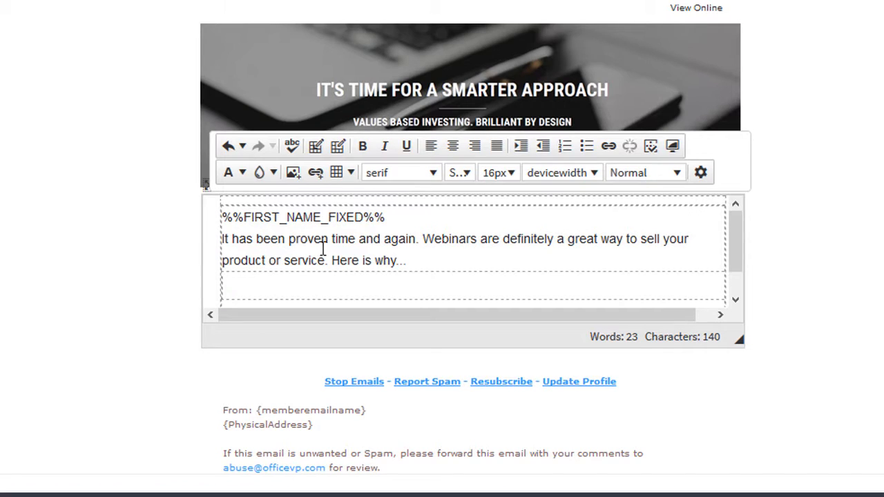
mouse_move(530, 243)
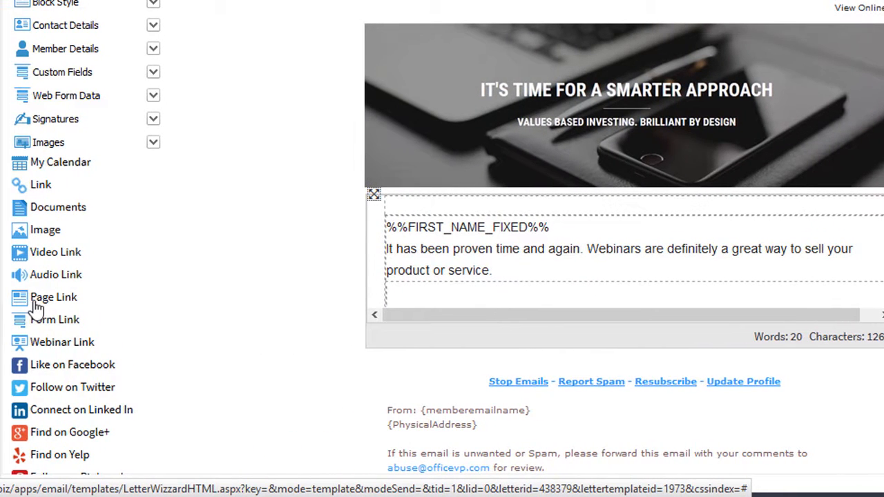
mouse_move(52, 303)
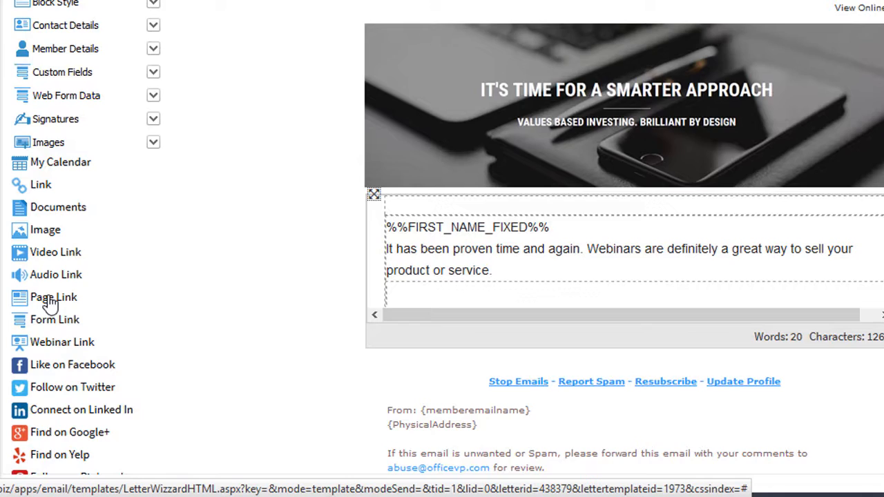
Insert a Page Link with text 'Here is why...' and list the saved pages under My Pages.
click(53, 297)
text(Here is why...)
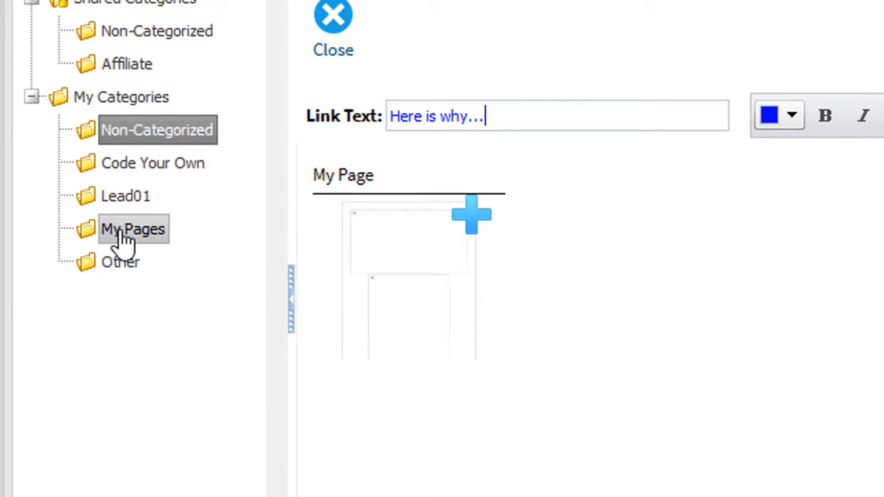
click(132, 229)
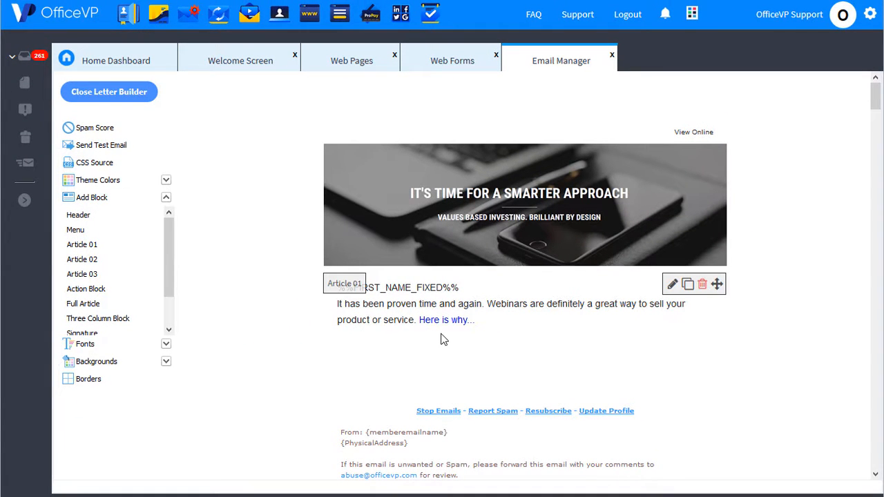
mouse_move(442, 320)
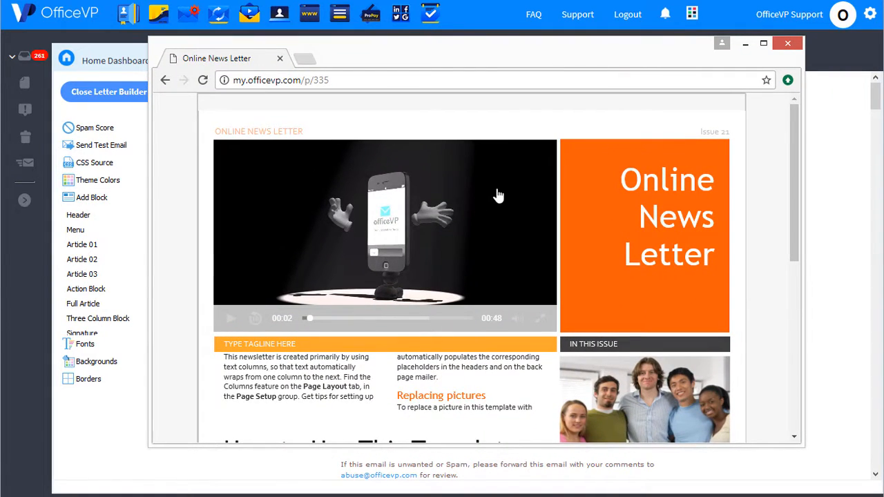
scroll(down, 3)
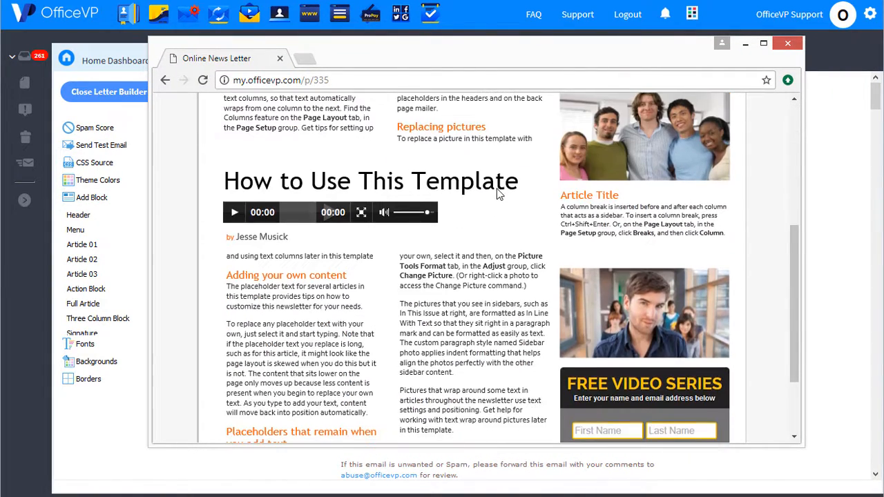
scroll(down, 3)
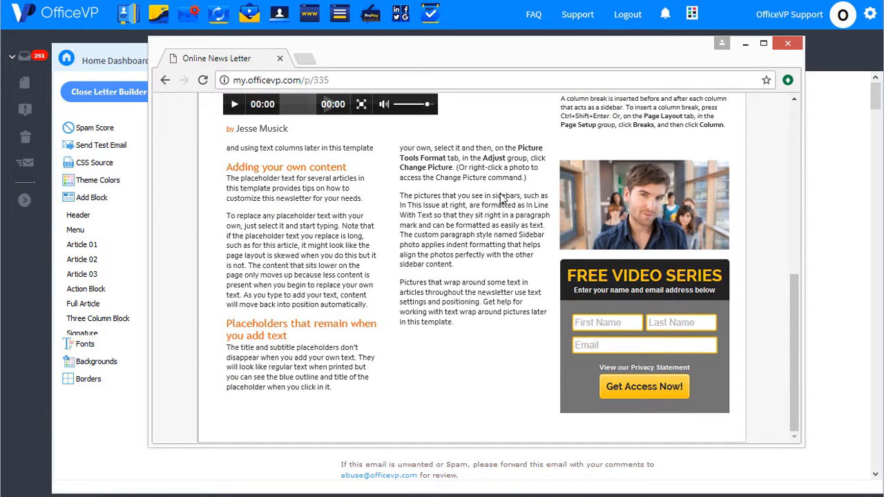
mouse_move(537, 307)
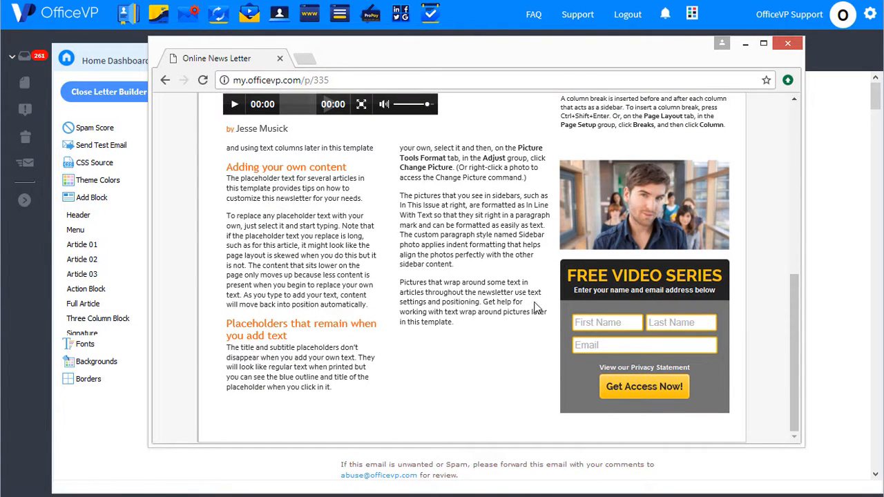
scroll(up, 3)
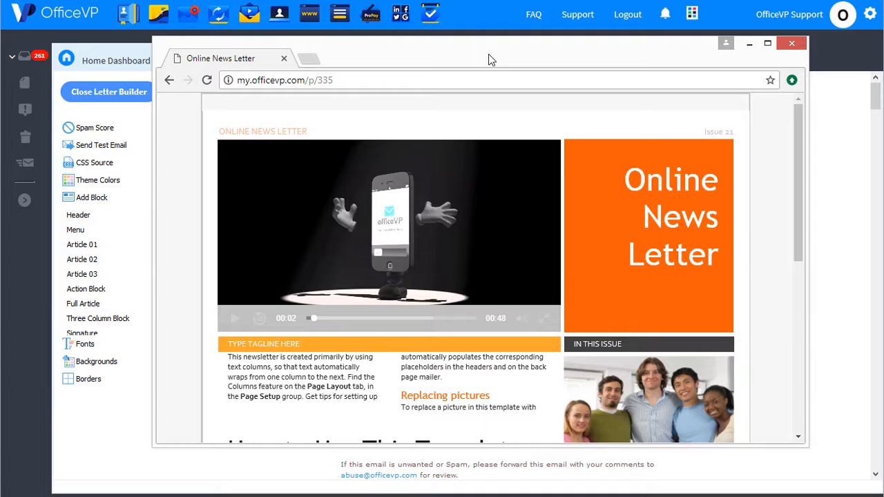